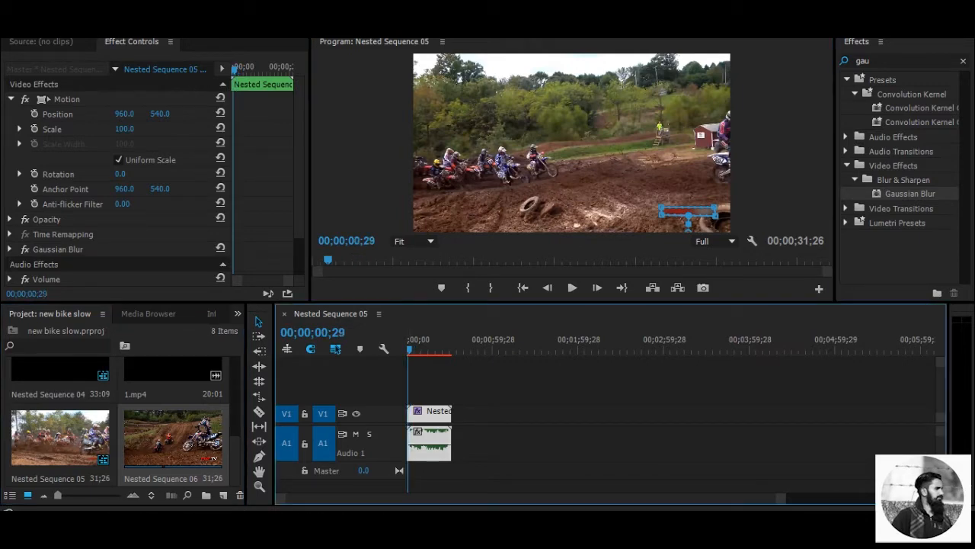
Move the playhead of Nested Sequence 05 back to 00;00;00;00.
click(571, 287)
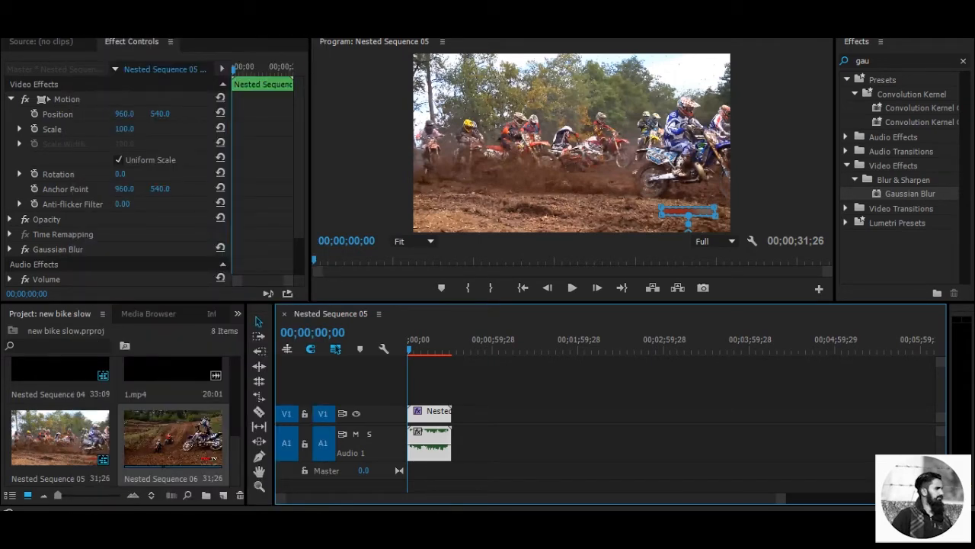
Set the sequence timebase to 25.00 frames/second and confirm deleting all previews.
click(488, 90)
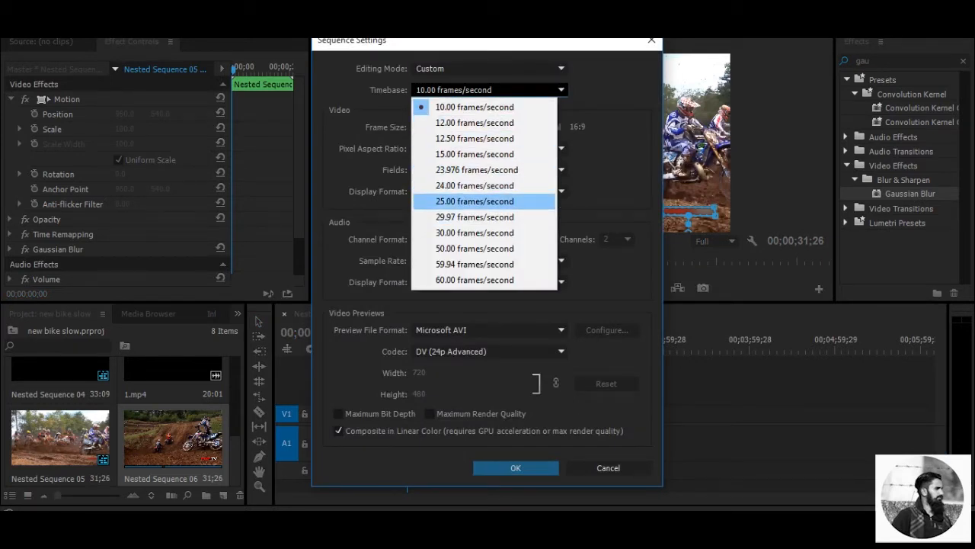
click(474, 201)
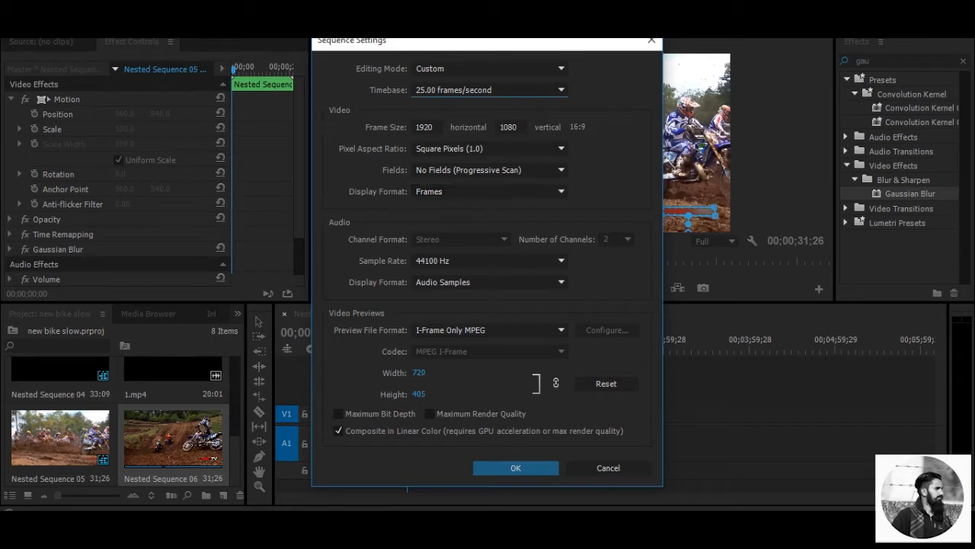
click(516, 467)
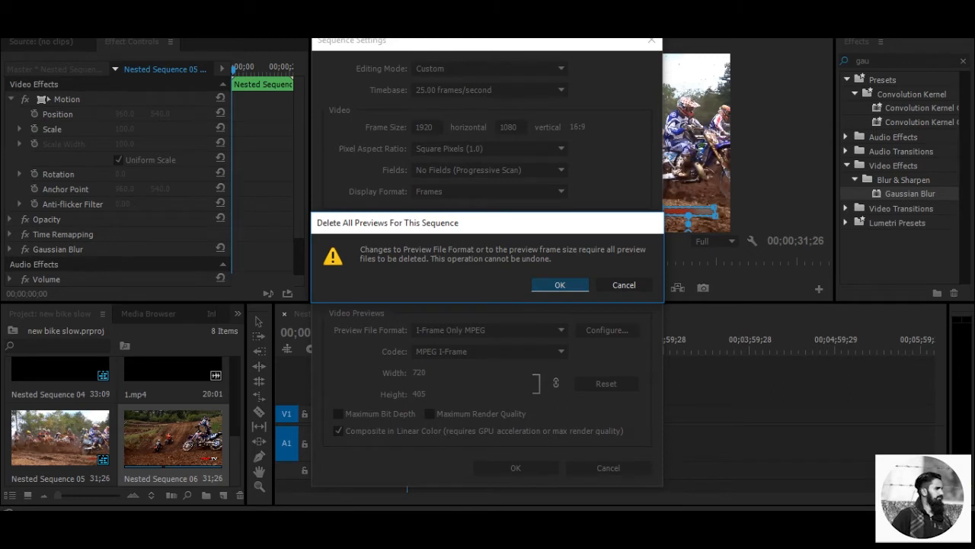
click(559, 284)
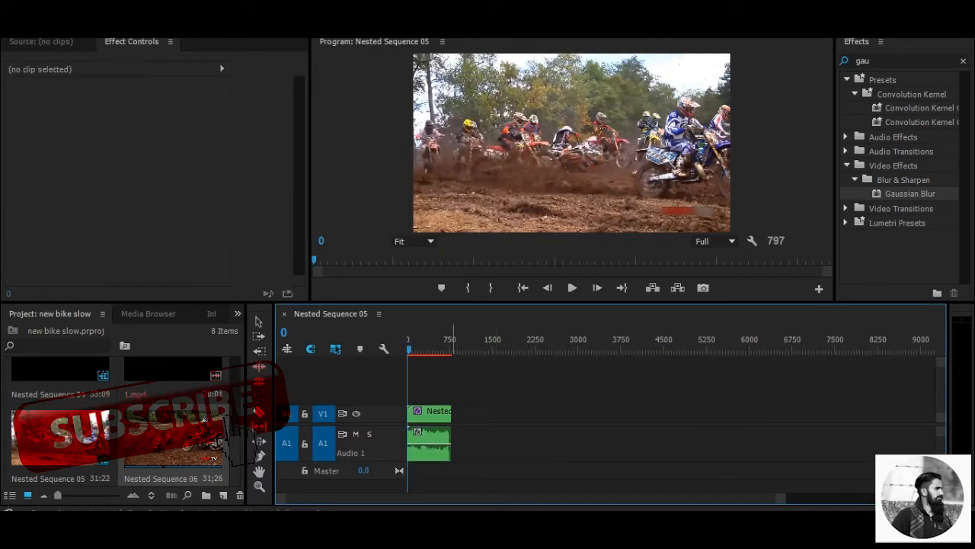
Open Speed/Duration for the Nested Sequence 06 clip from its context menu.
click(429, 411)
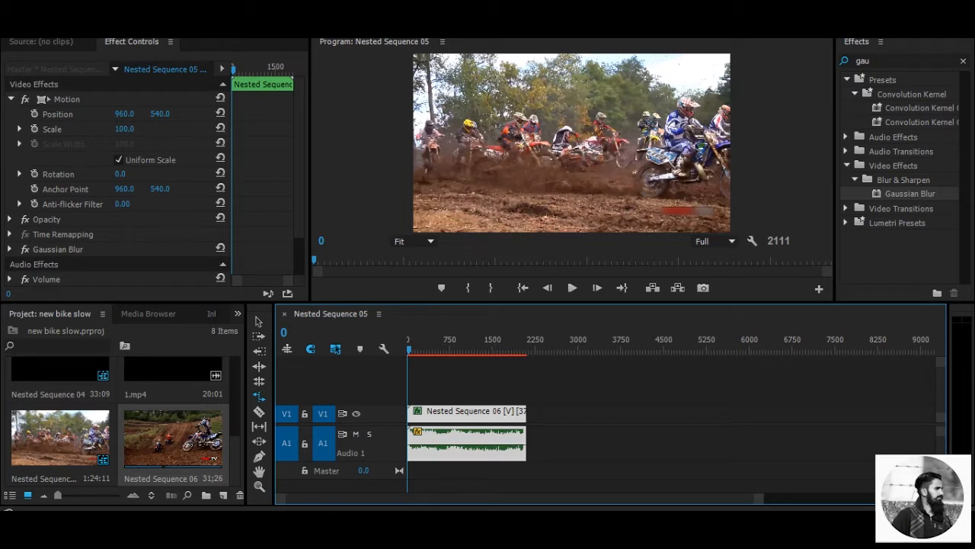
right_click(466, 411)
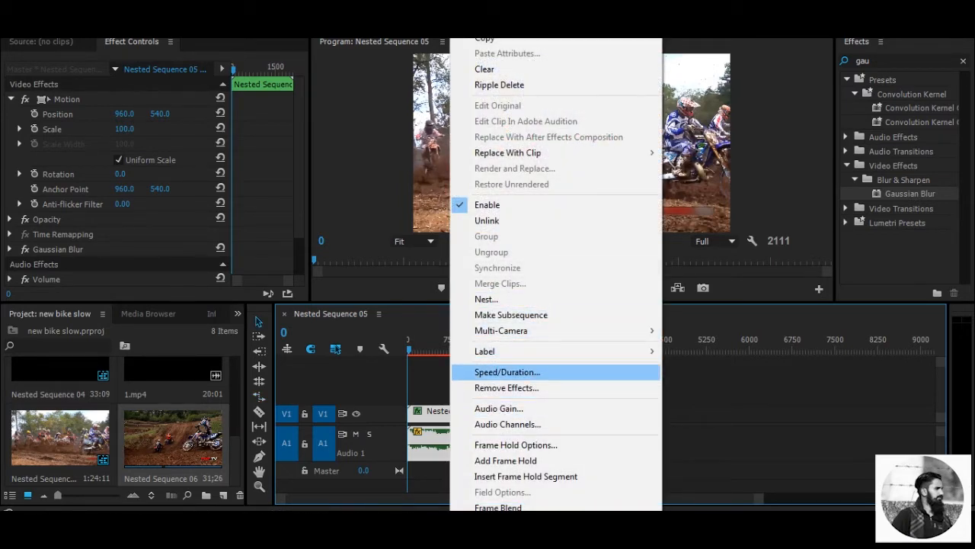
click(507, 372)
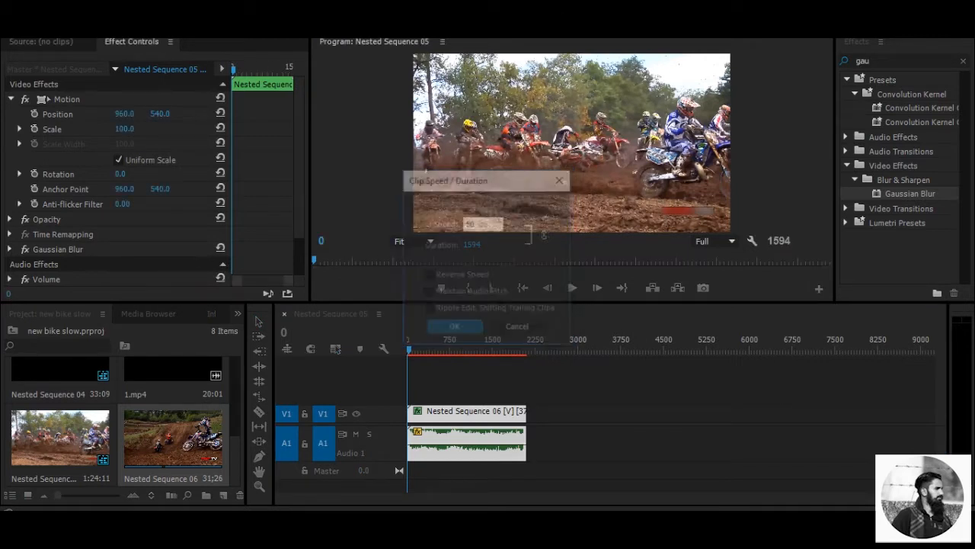
Apply the new clip speed, shortening Nested Sequence 06 to about 1594 frames.
click(454, 326)
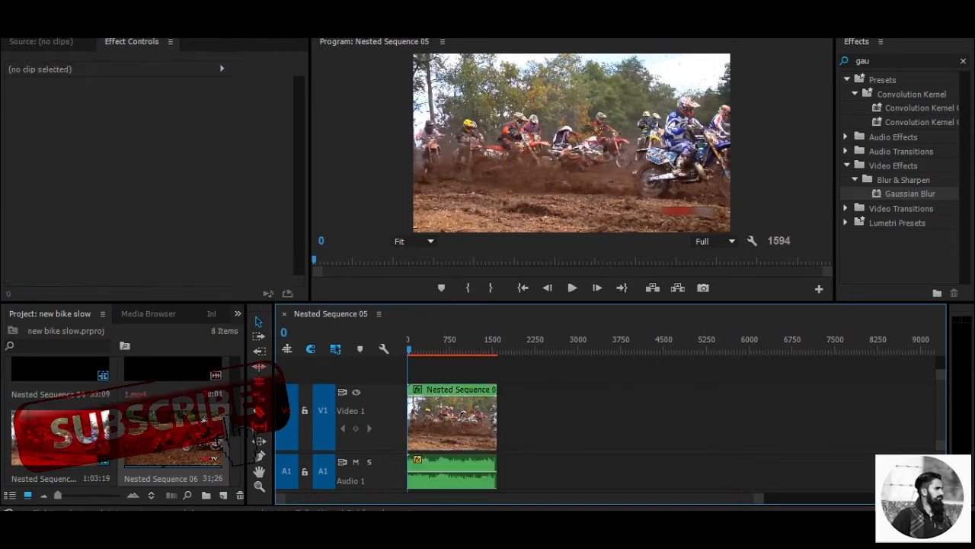
Select the Nested Sequence 06 clip and open its fx badge menu for Time Remapping > Speed.
click(451, 417)
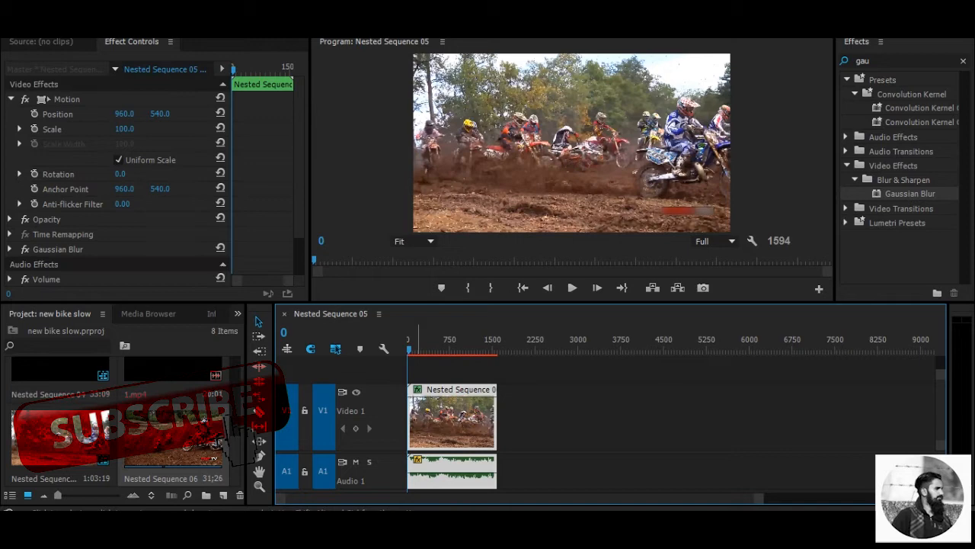
right_click(452, 415)
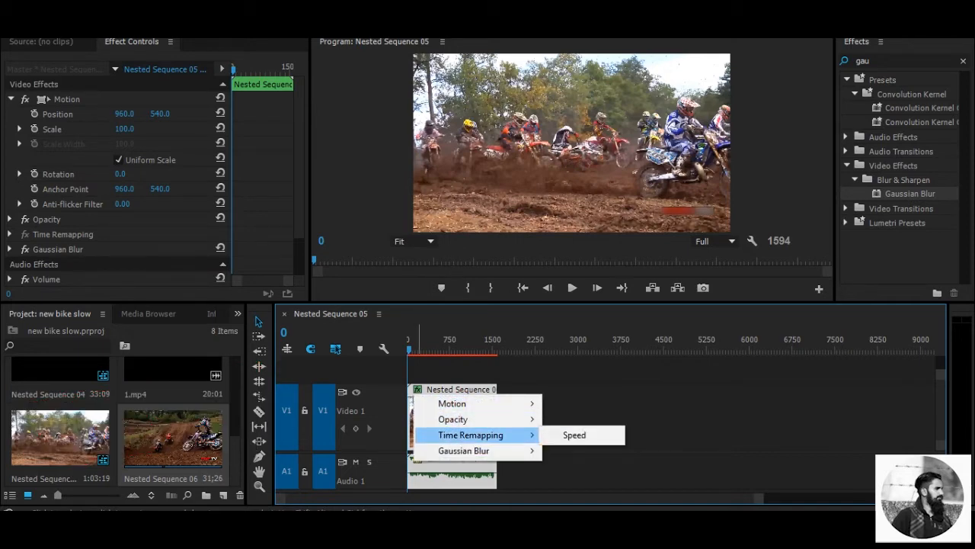
mouse_move(574, 434)
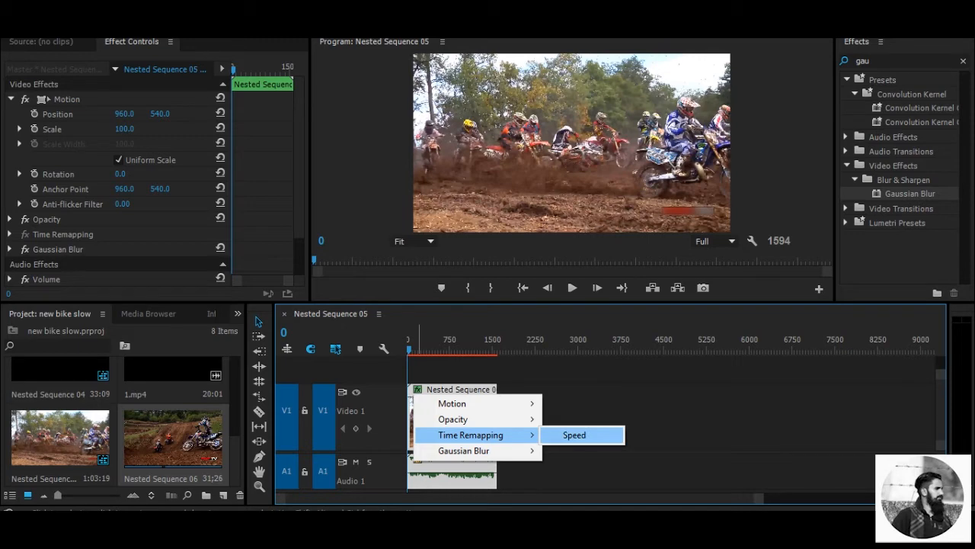